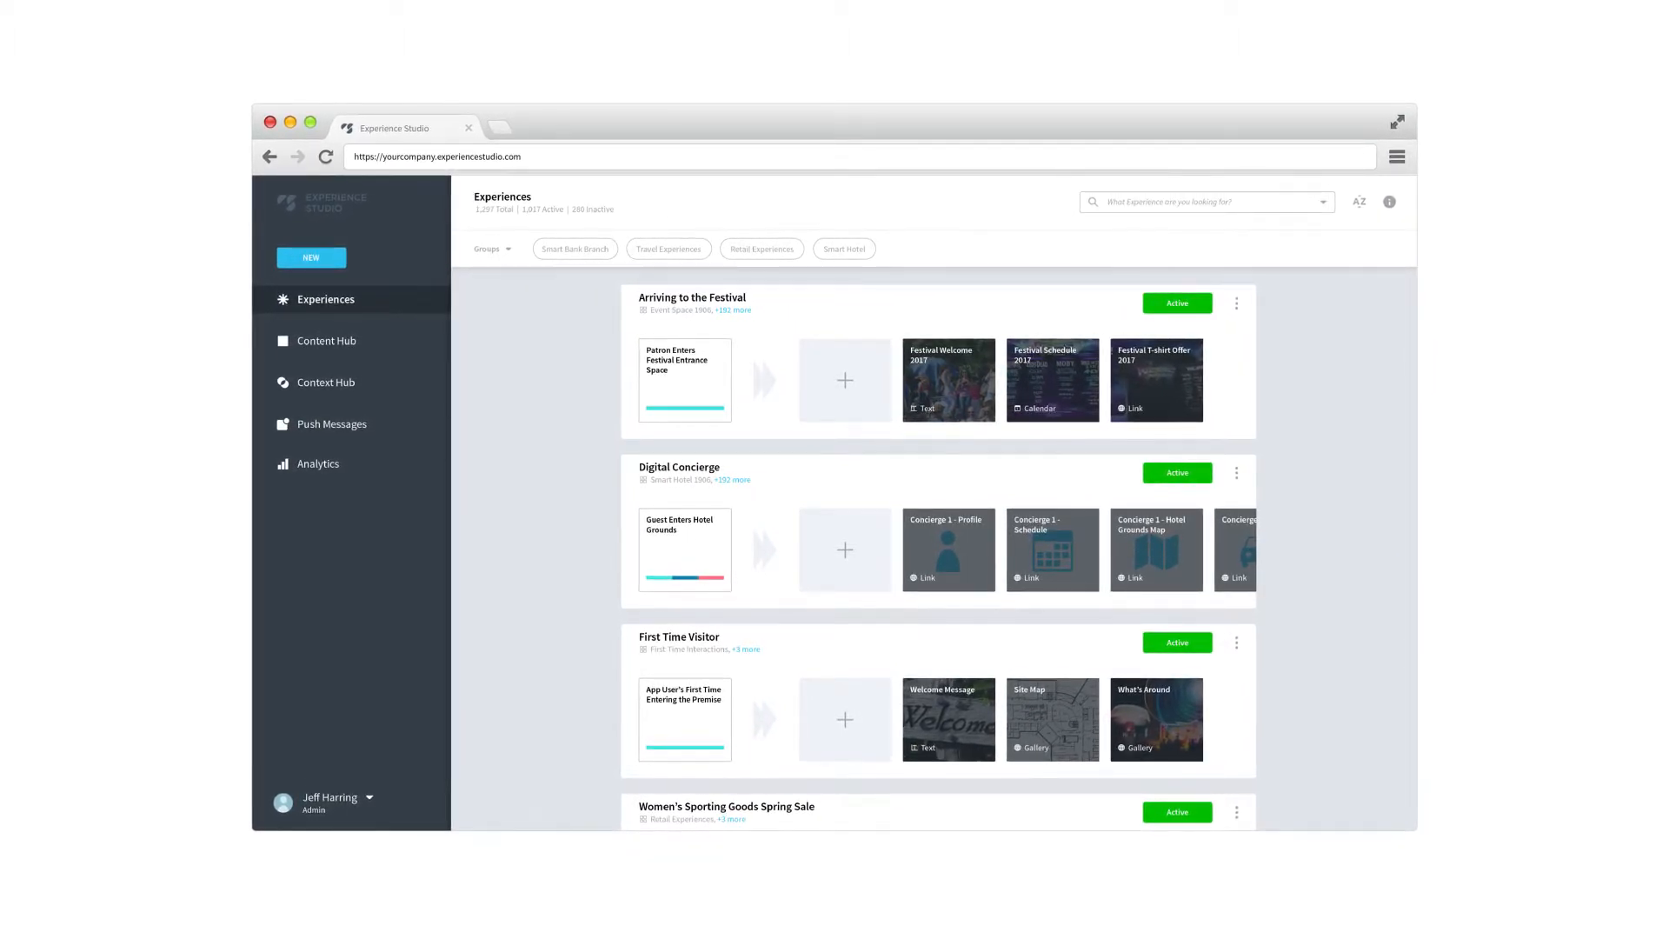
- Choose Context Rule from the NEW menu in the sidebar
click(311, 257)
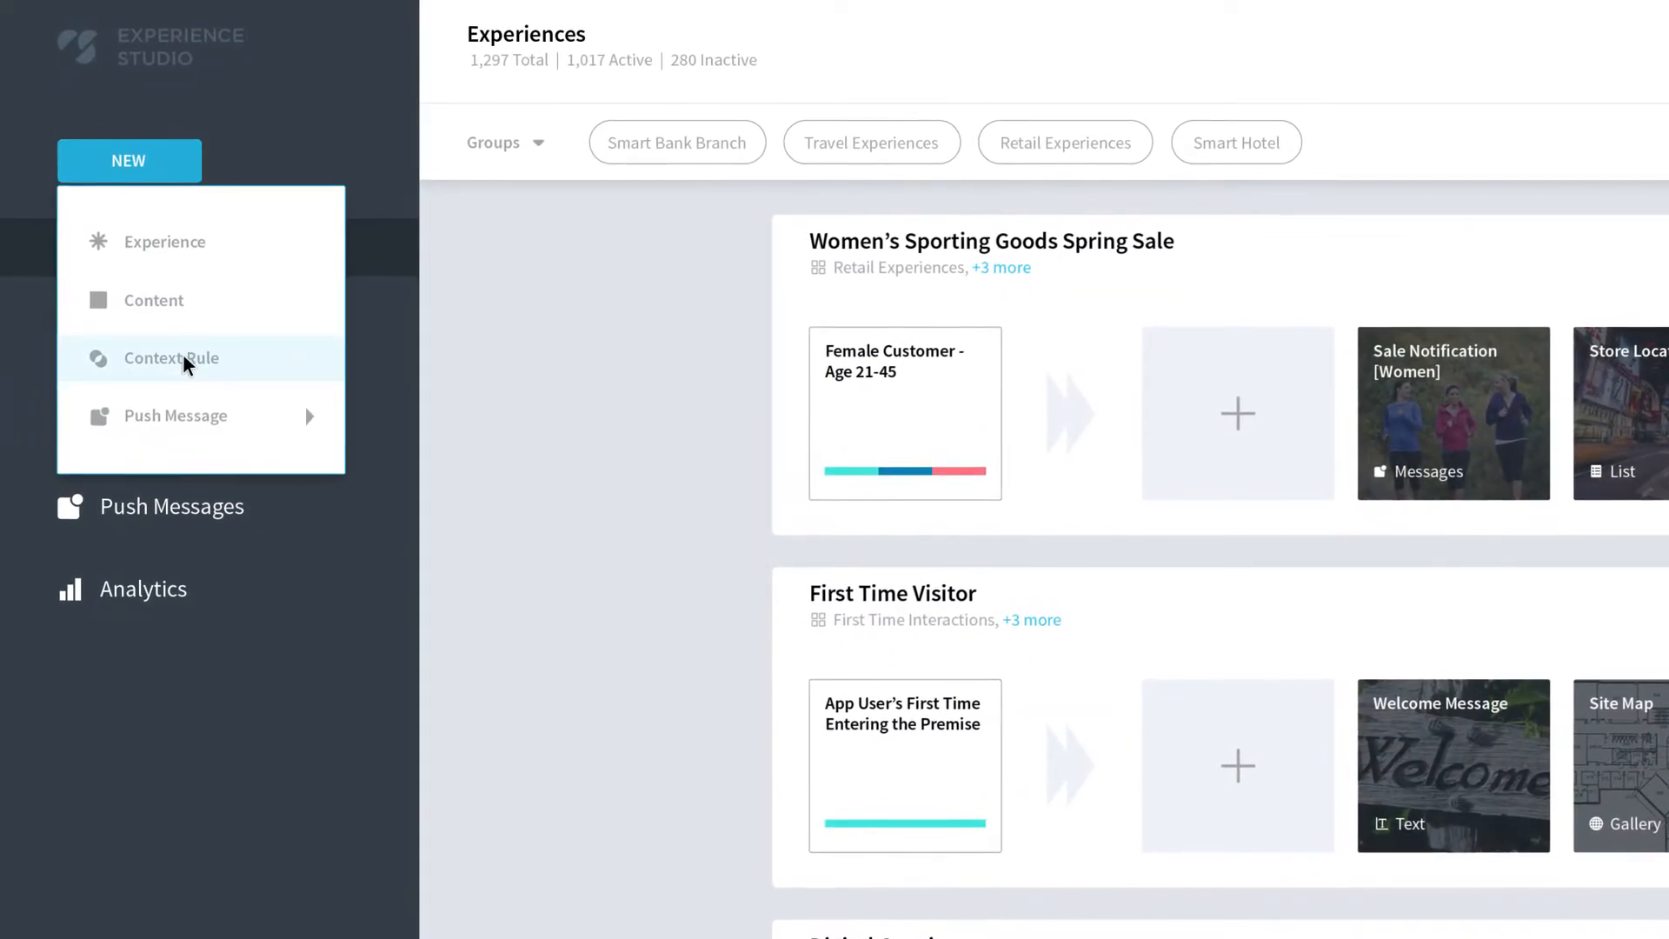
click(171, 359)
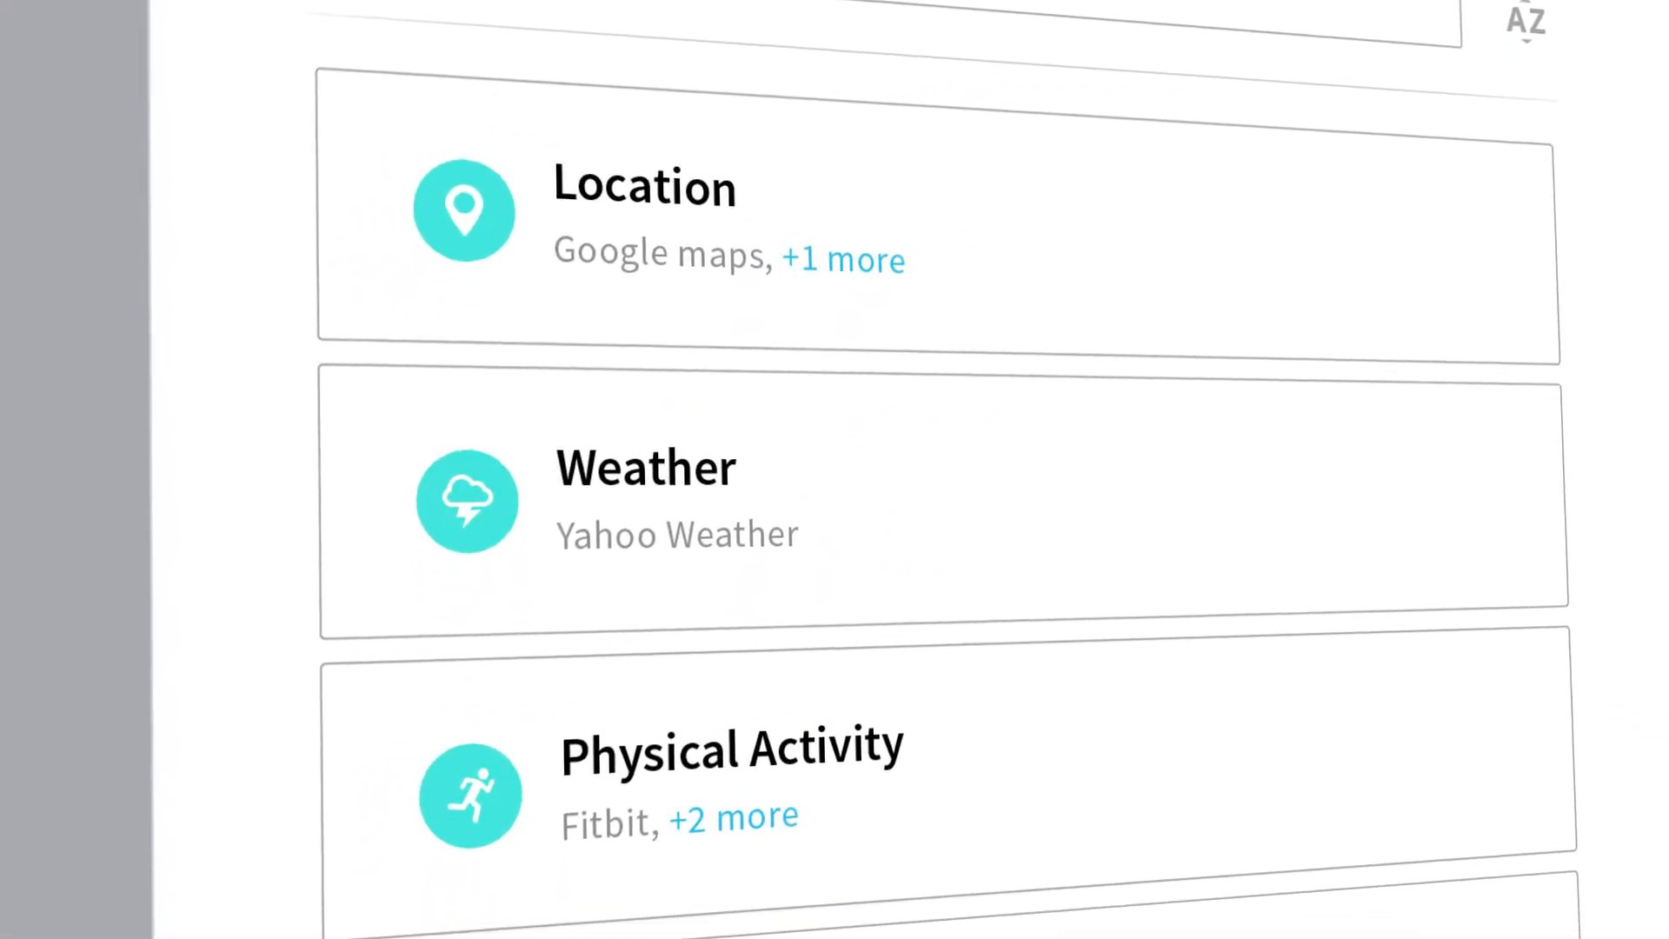
- Scroll down the context plug-in catalogue past Location, Weather and Physical Activity
scroll(down, 3)
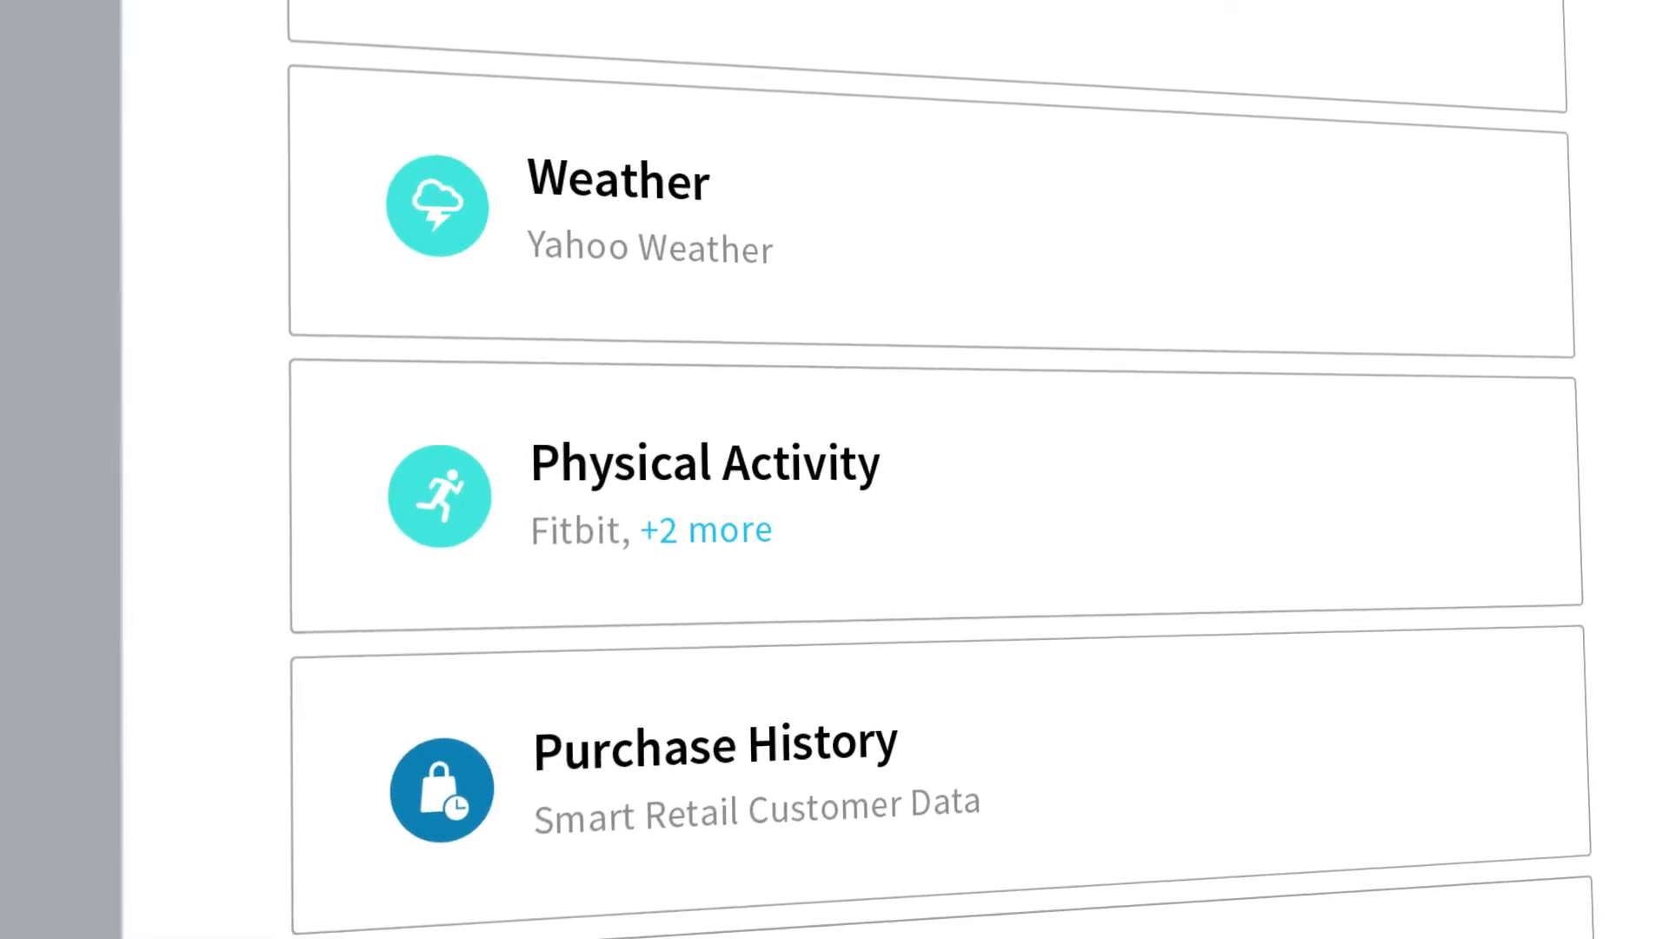
scroll(down, 3)
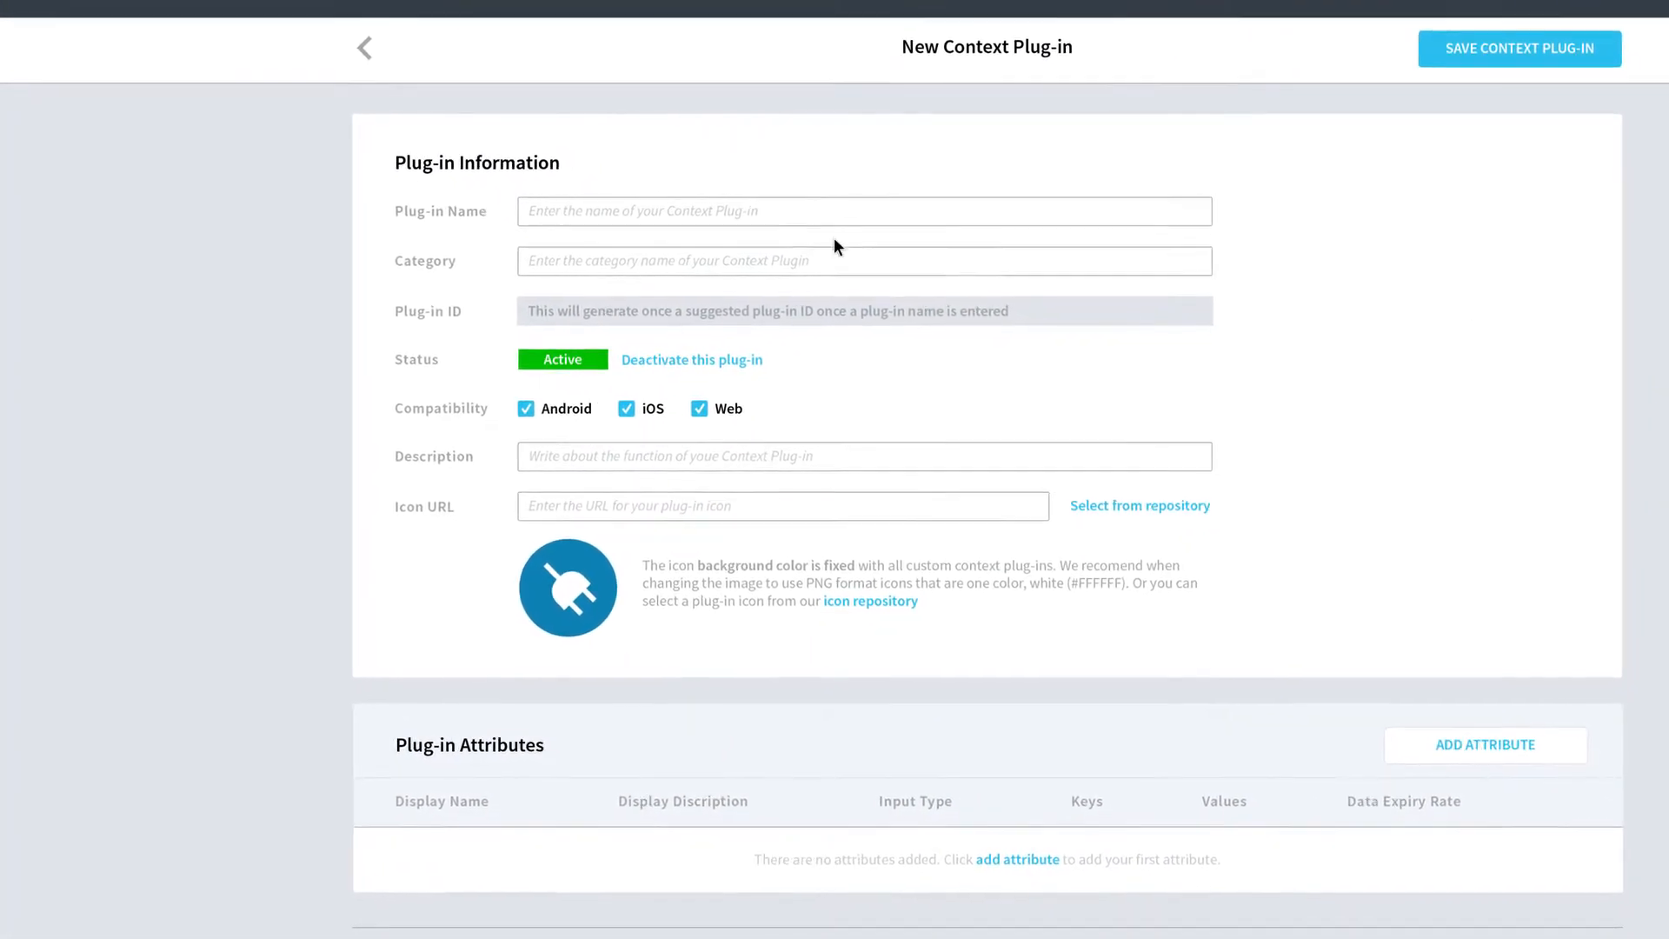
- Enter 'Customer Segments' as the plug-in category and save the context plug-in
text(Customer Segments)
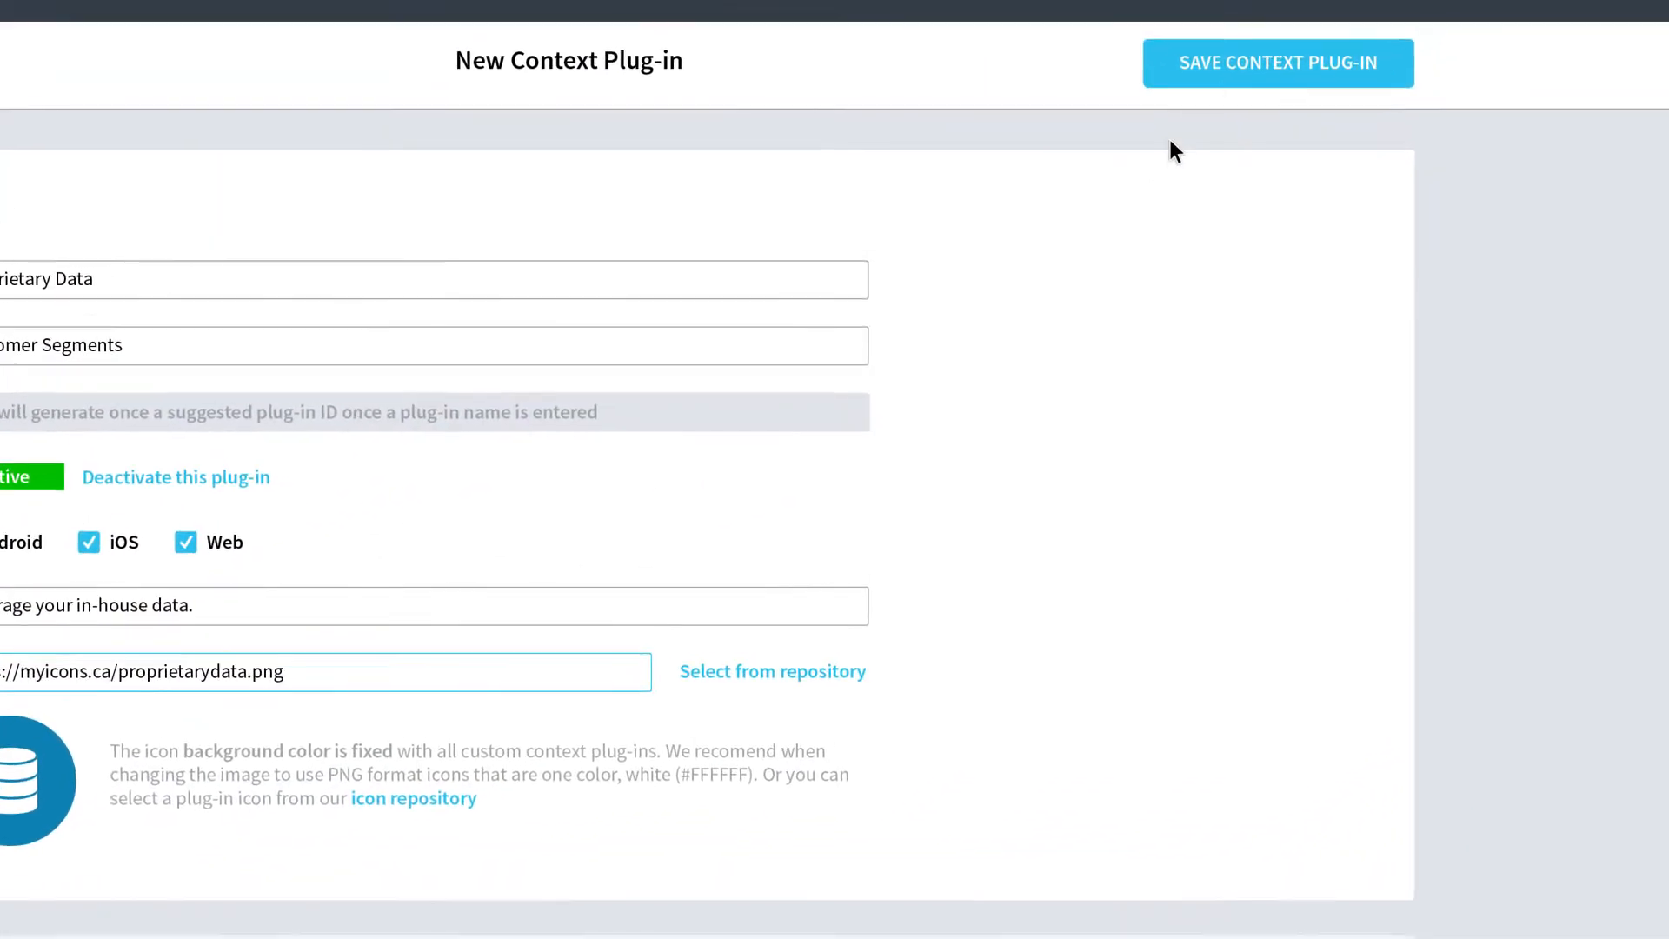
click(1278, 63)
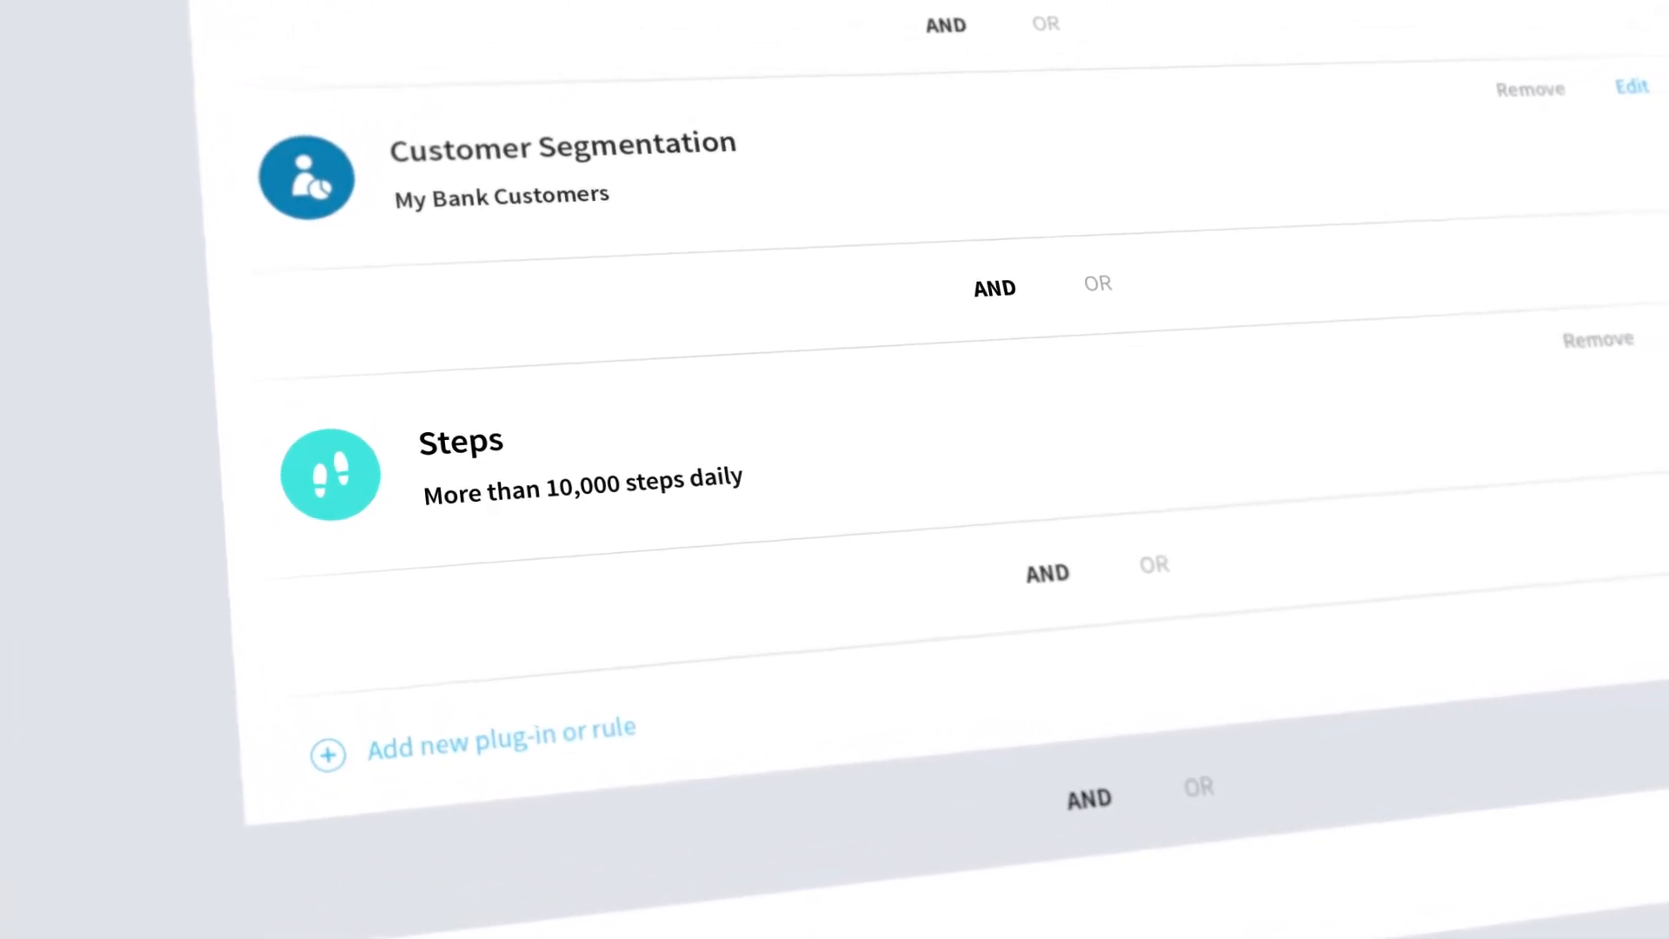
- Scroll the rule builder showing Customer Segmentation AND Steps over 10,000 daily
scroll(down, 3)
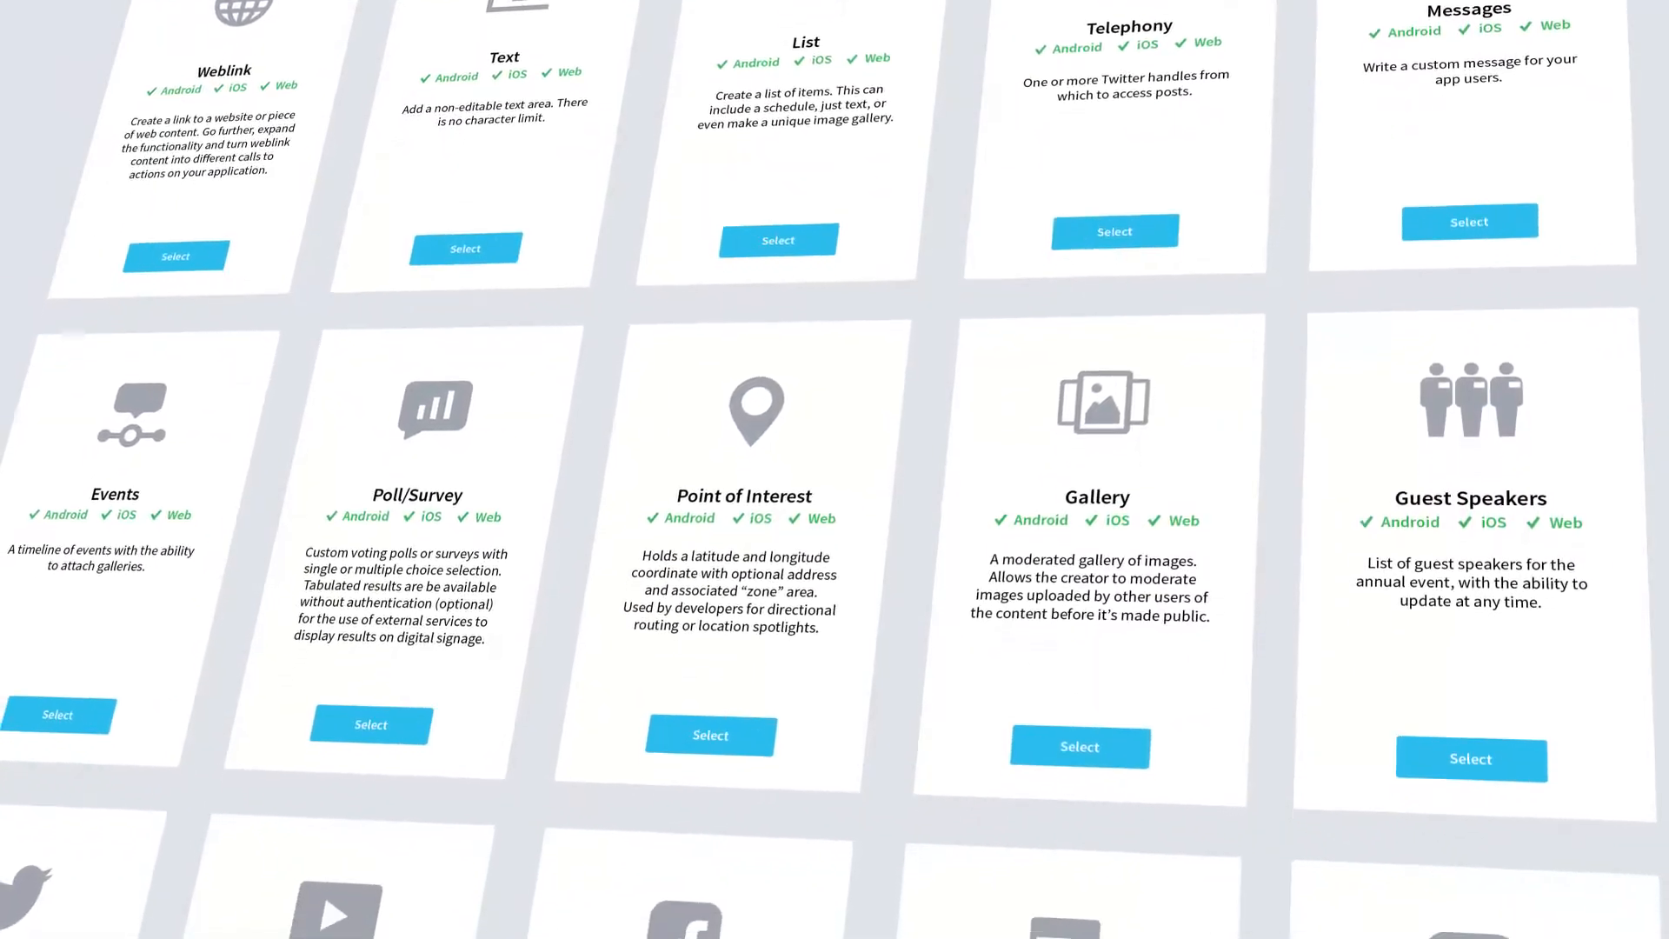
- Scroll through the content type cards from Weblink and Gallery to Calendar and App Link
scroll(down, 3)
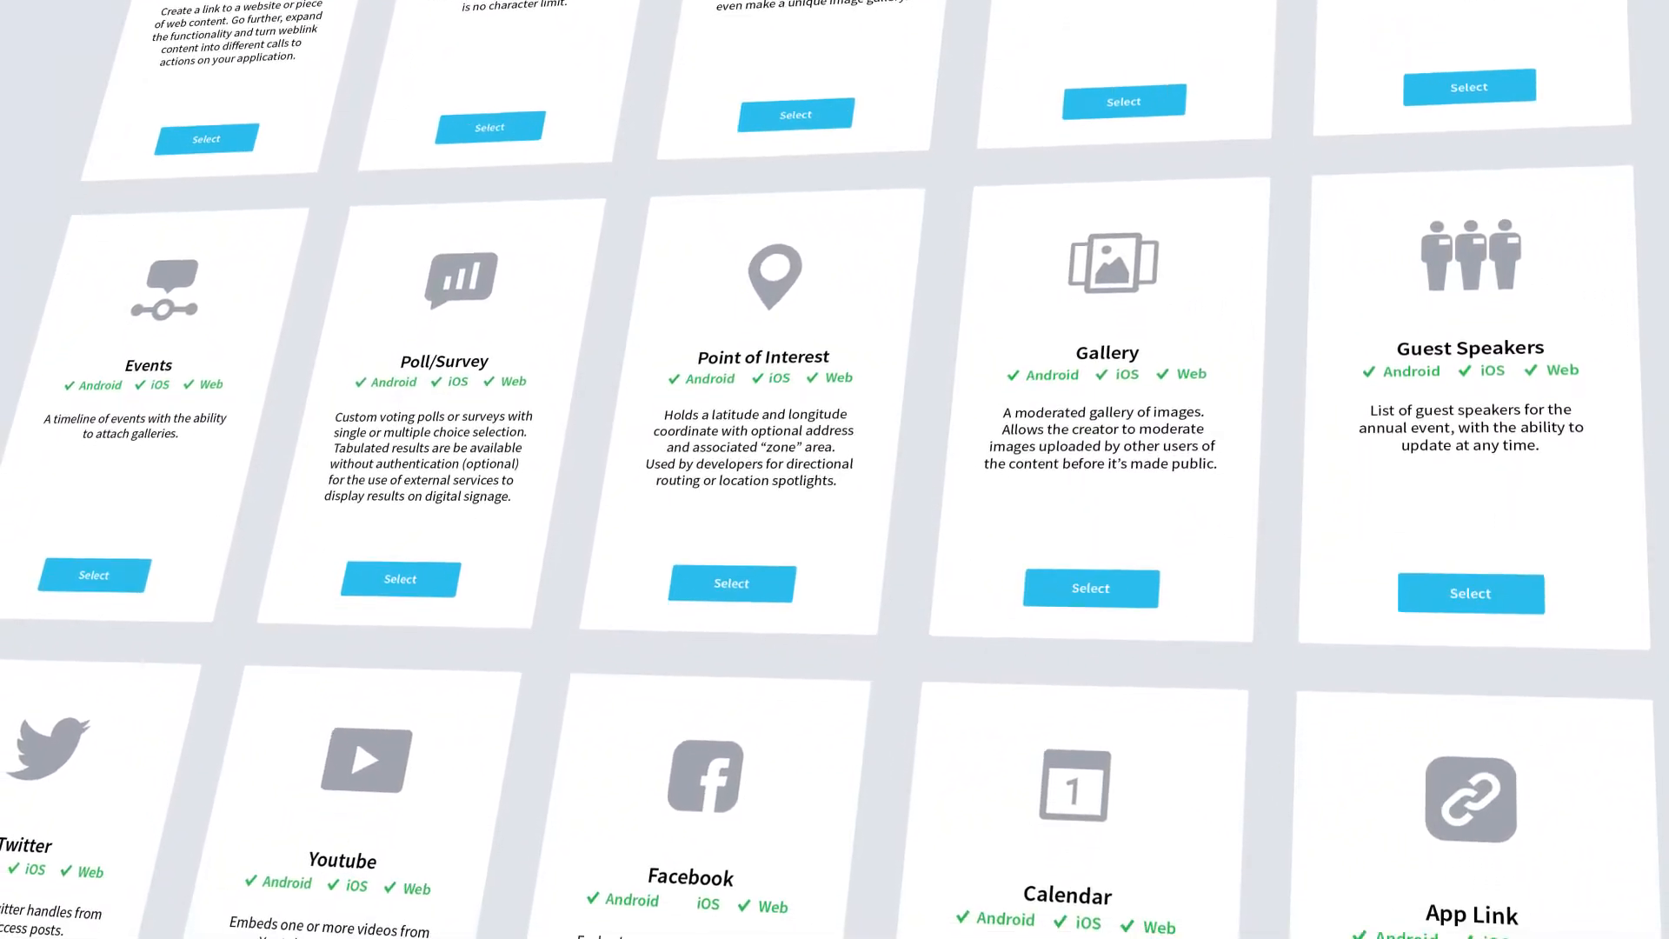
scroll(down, 3)
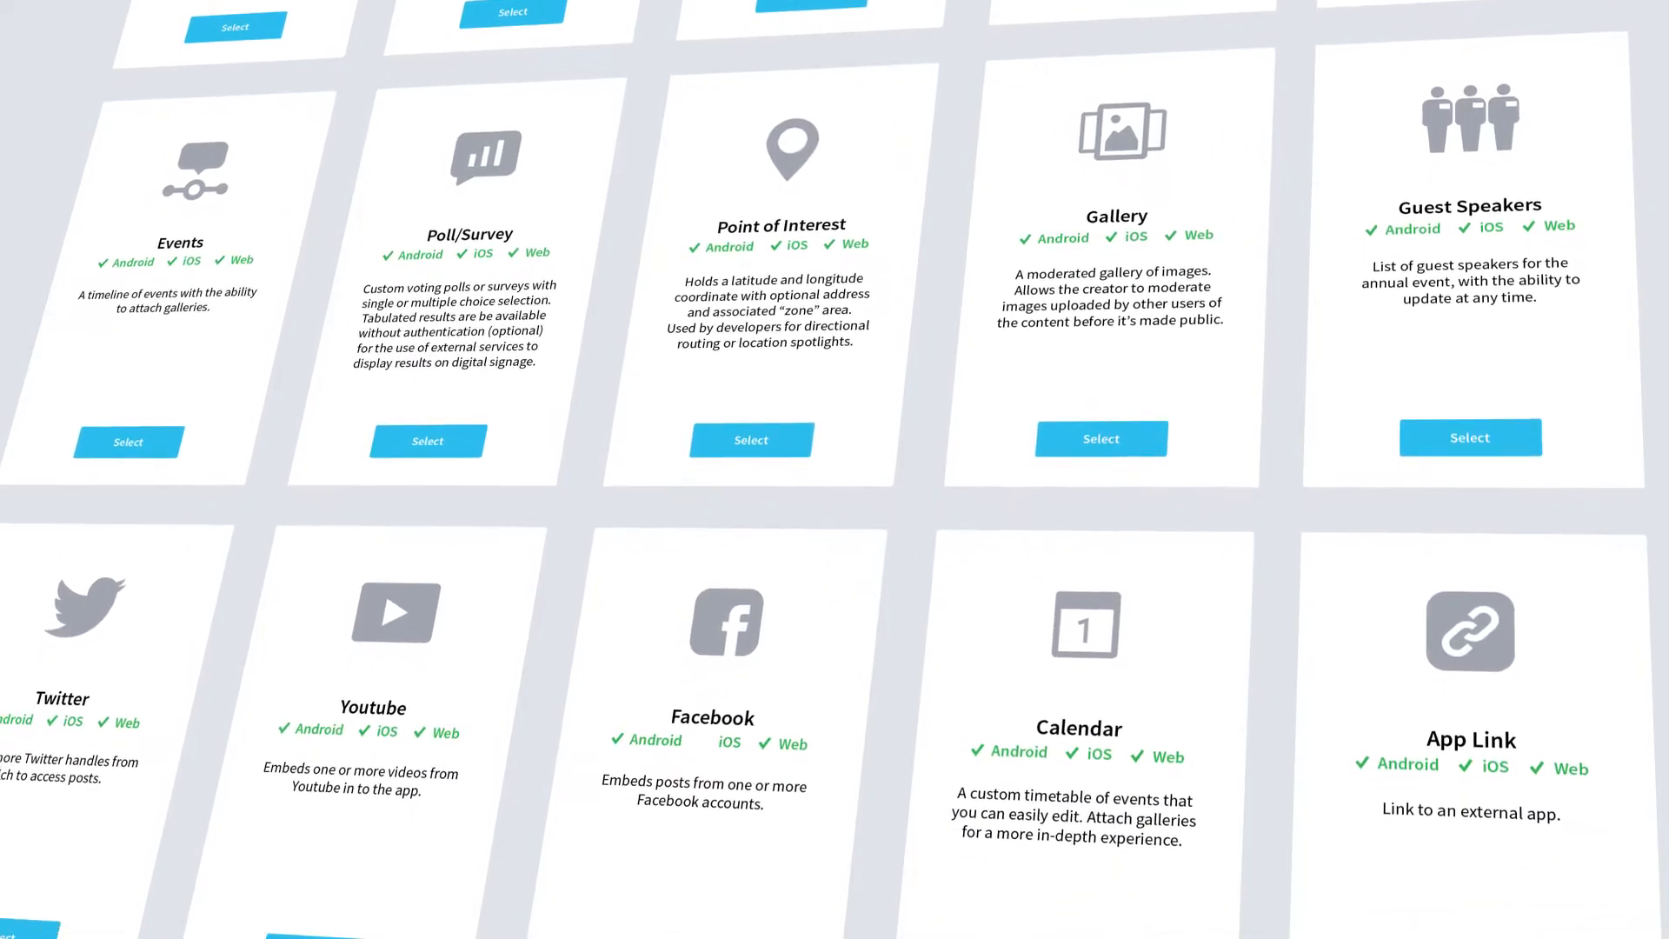
scroll(down, 3)
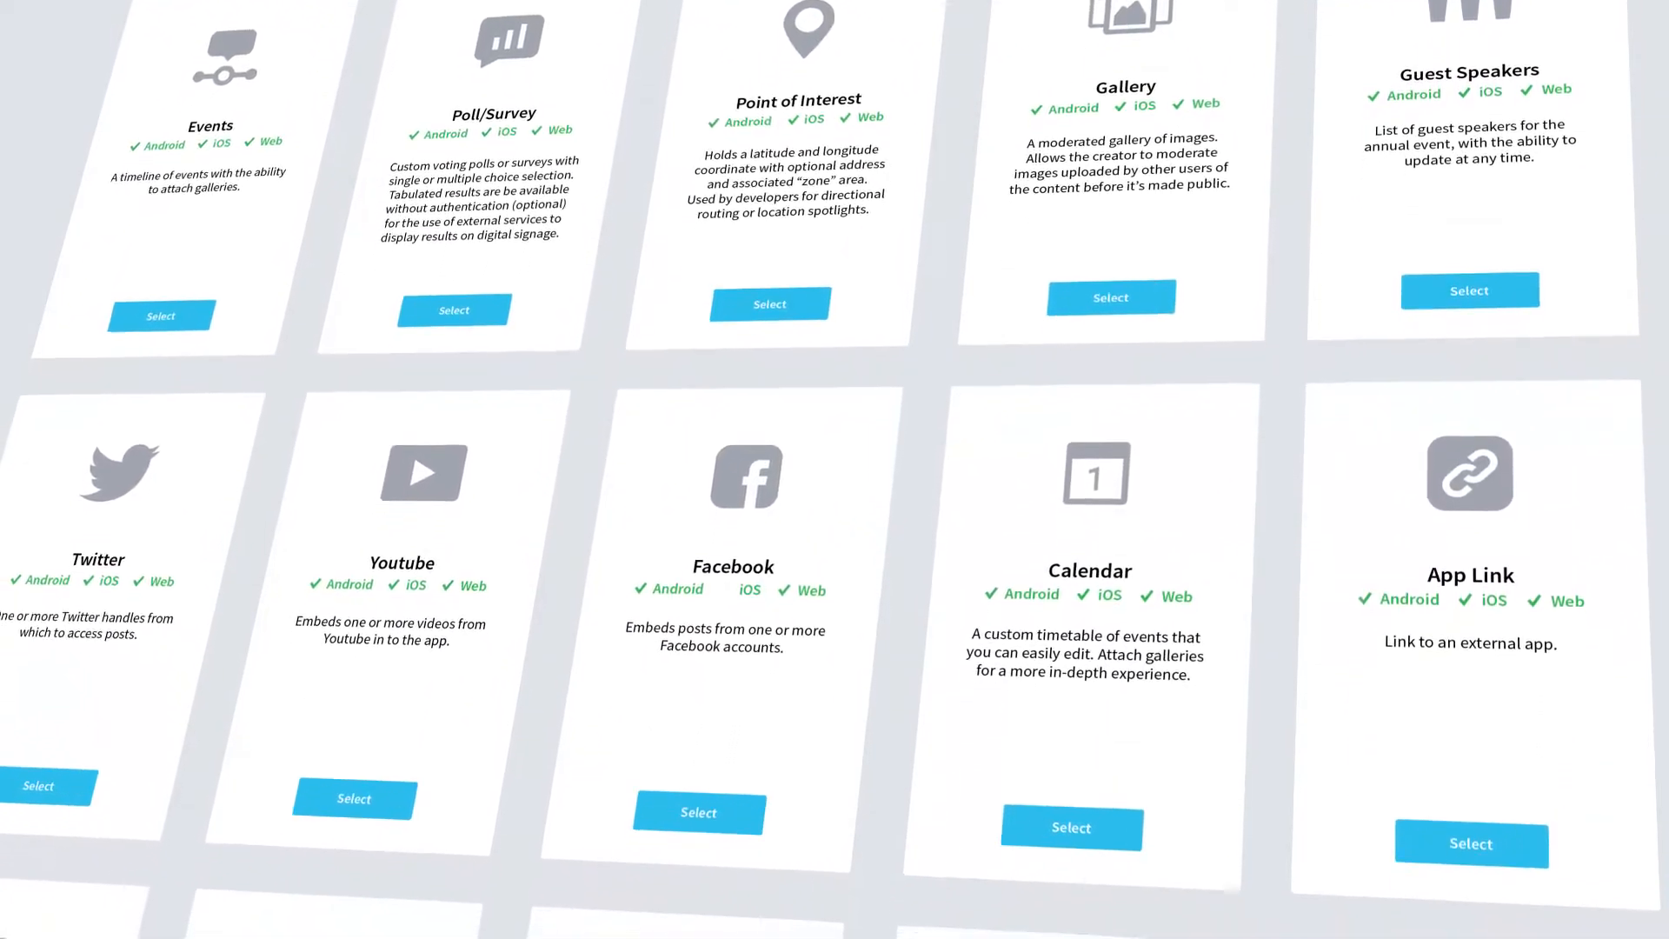
scroll(down, 3)
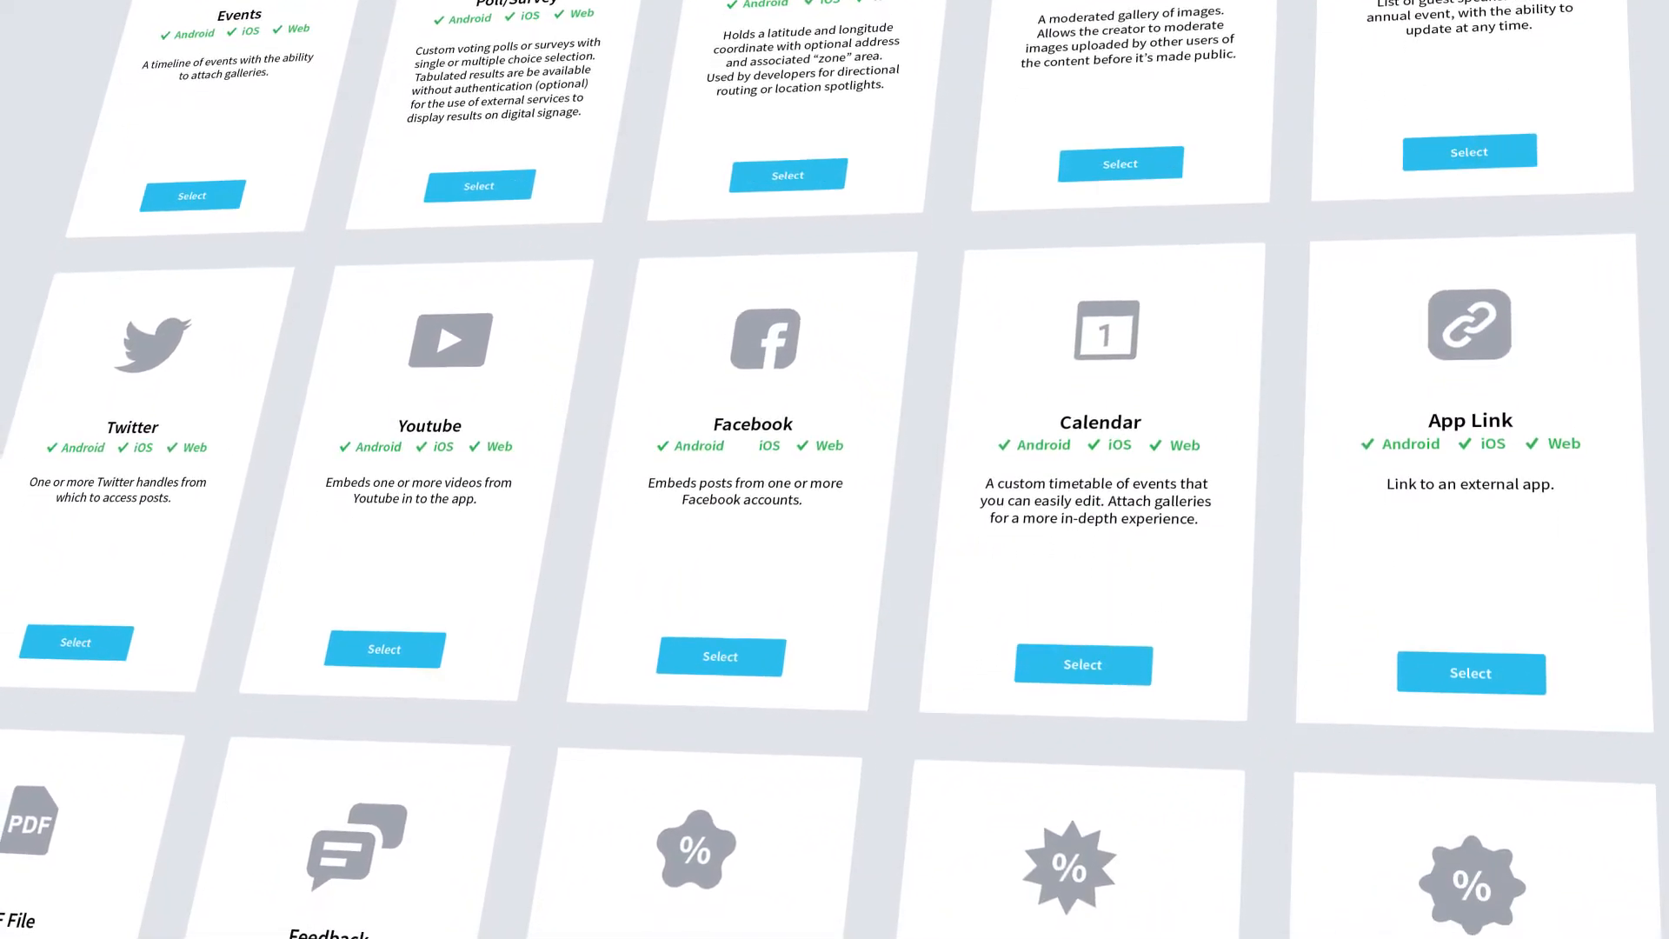
scroll(down, 3)
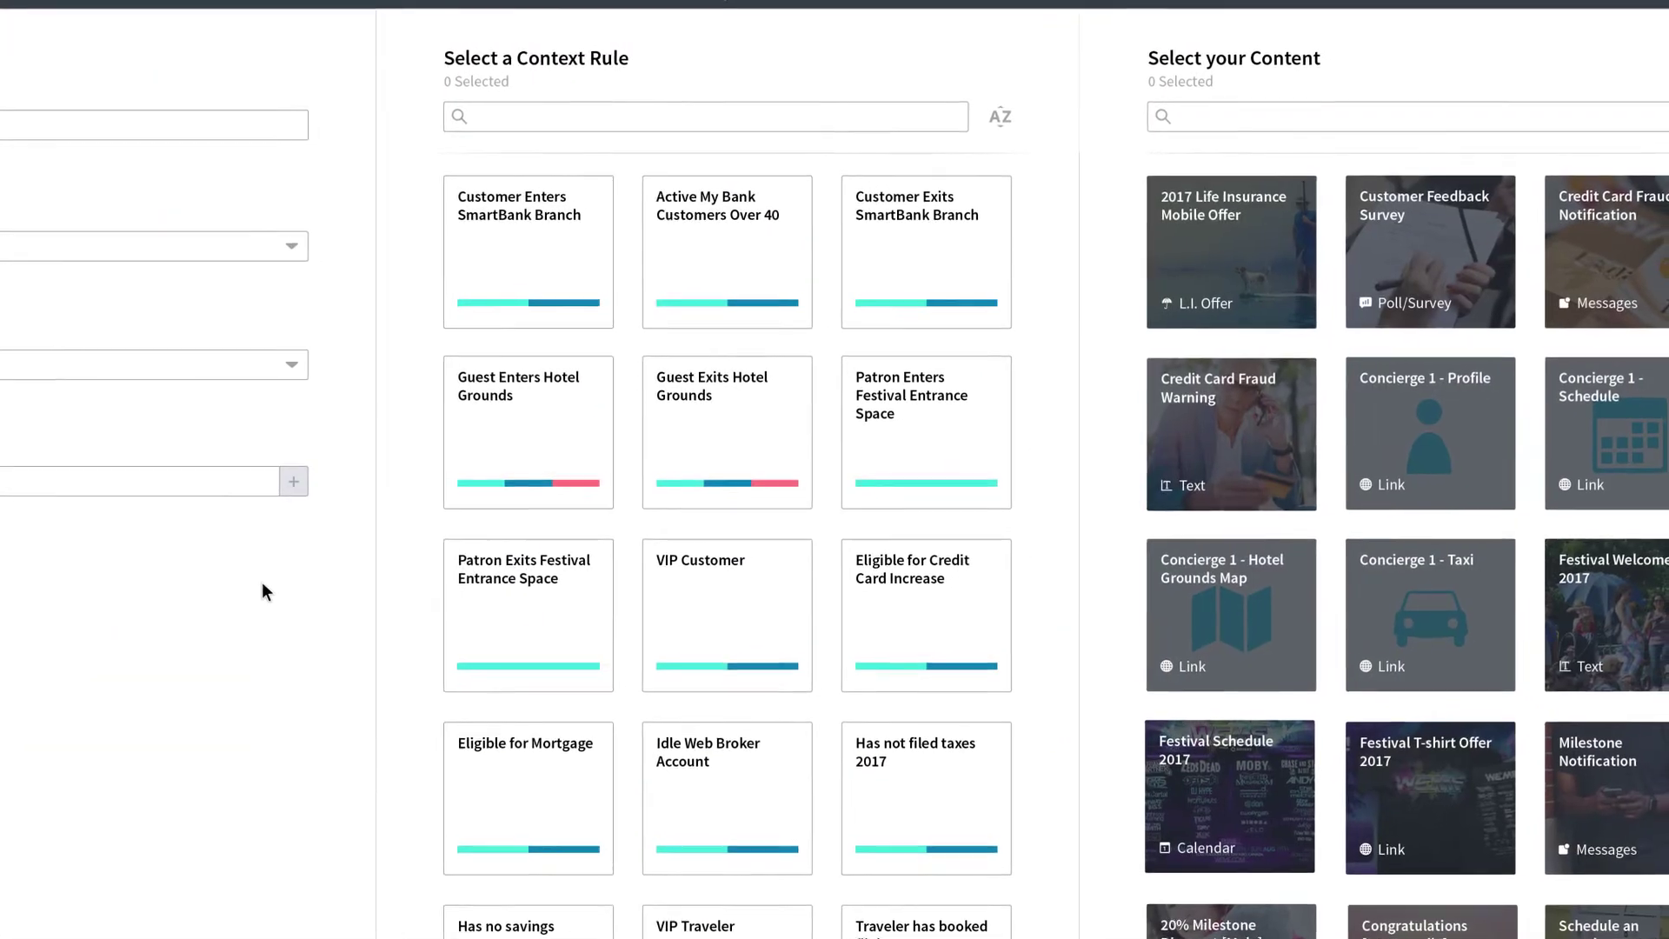
- Select the 2017 Life Insurance Mobile Offer as the experience's content
click(727, 252)
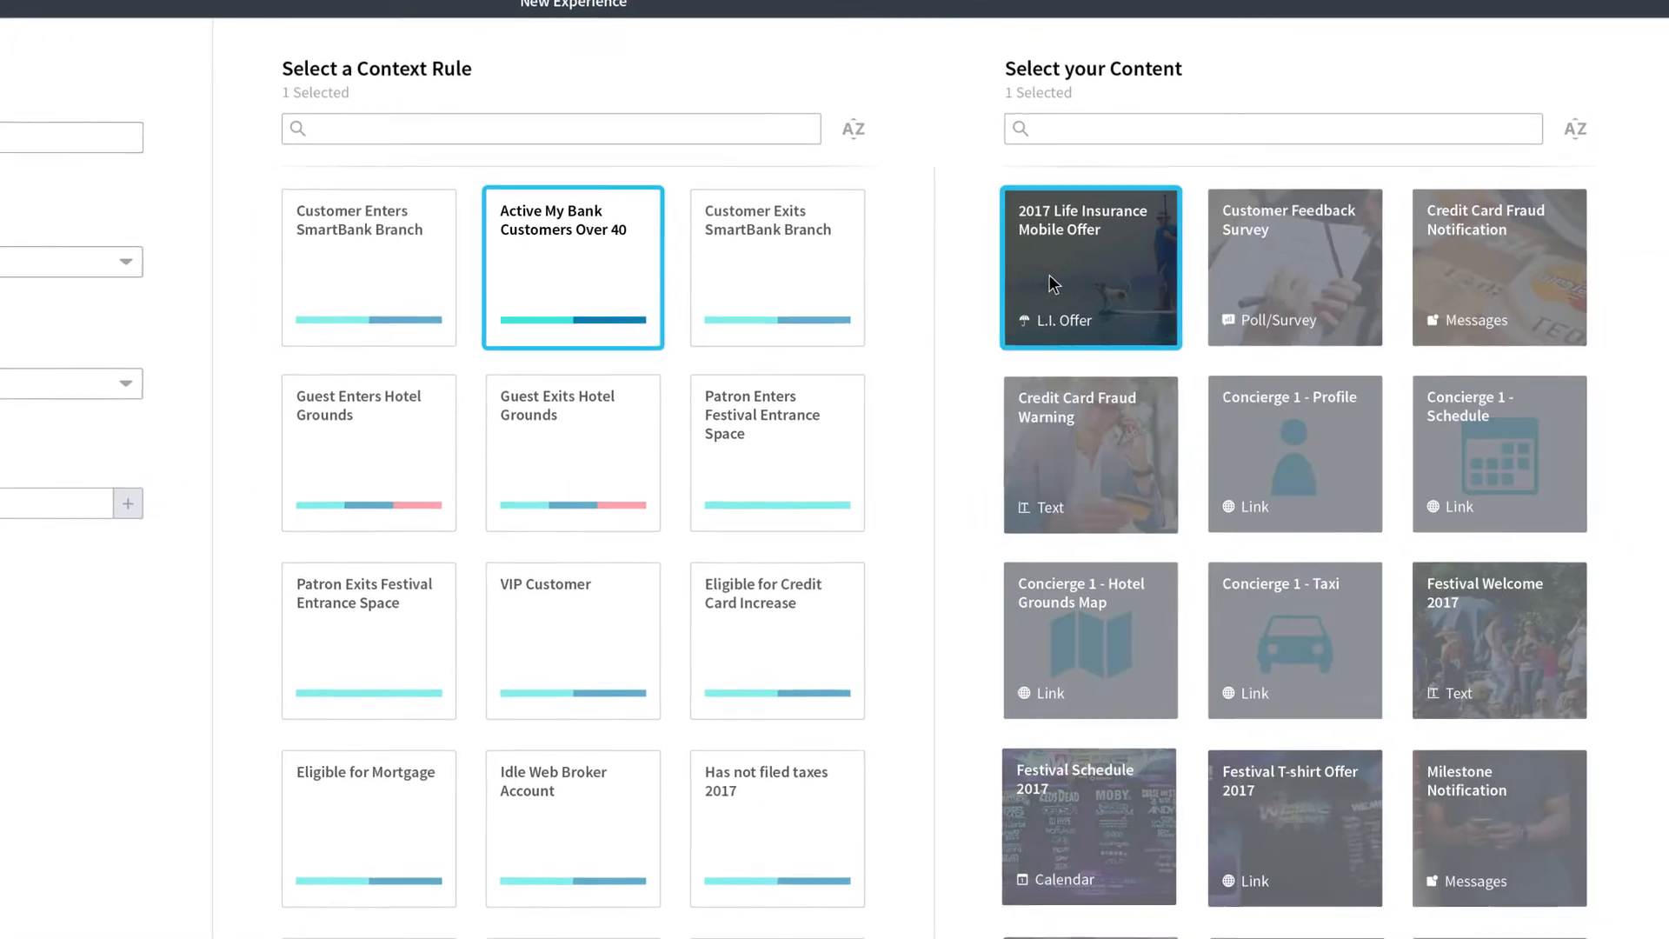